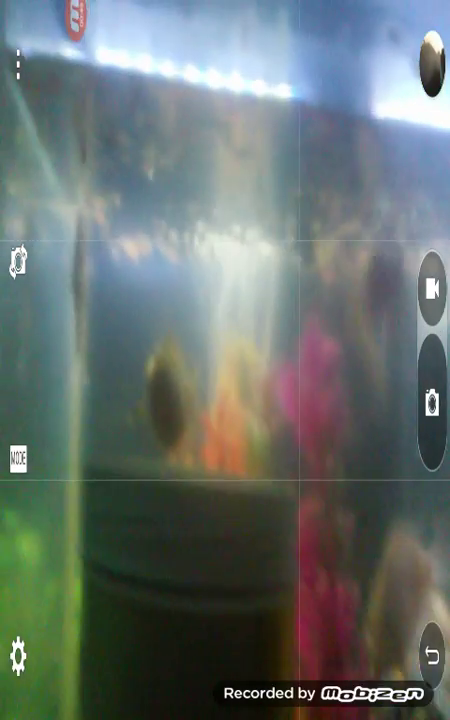
click(258, 360)
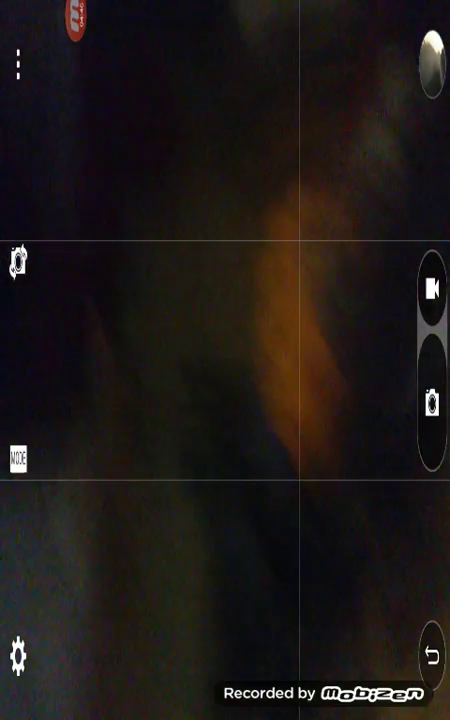
click(257, 309)
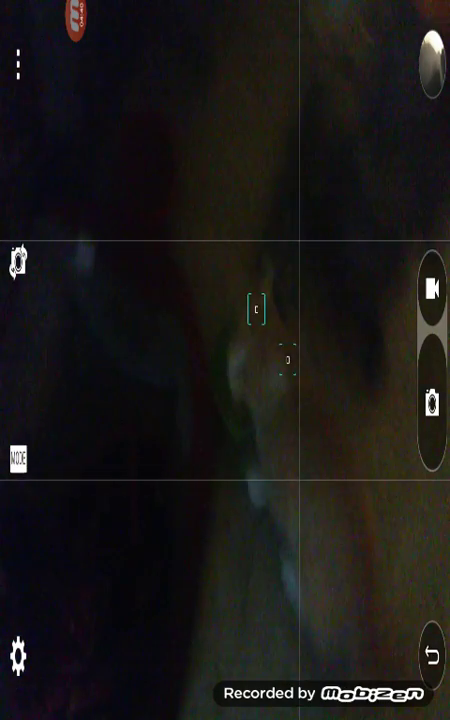